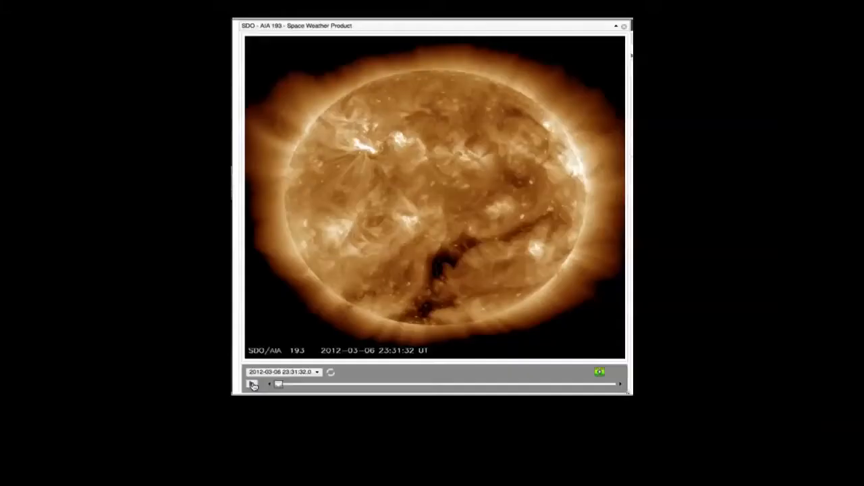
- Play the AIA 193 sequence and scrub between the 01:18 and 02:41 UT flare images
{"action": "left_click", "coordinate": [253, 384]}
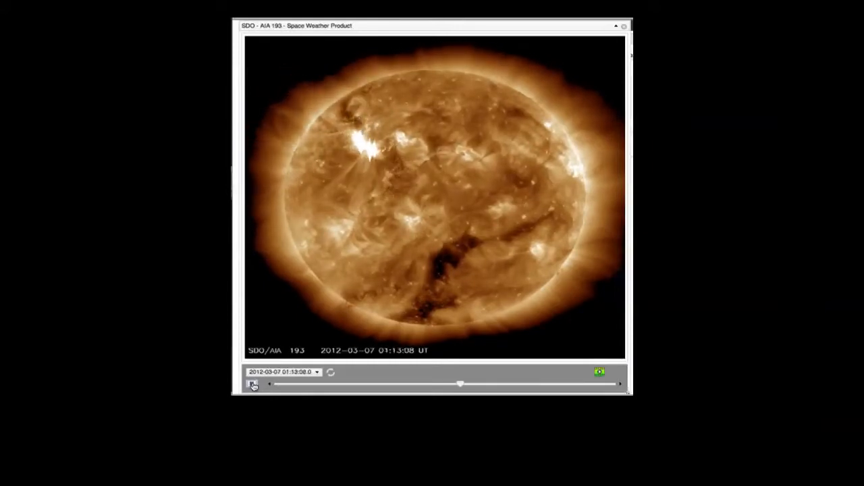
{"action": "left_click_drag", "start_coordinate": [462, 383], "coordinate": [573, 384]}
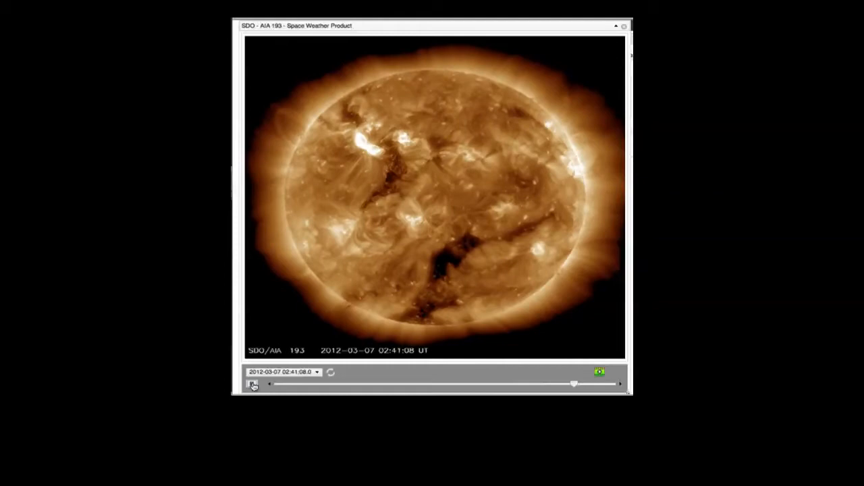
{"action": "left_click_drag", "start_coordinate": [572, 384], "coordinate": [339, 383]}
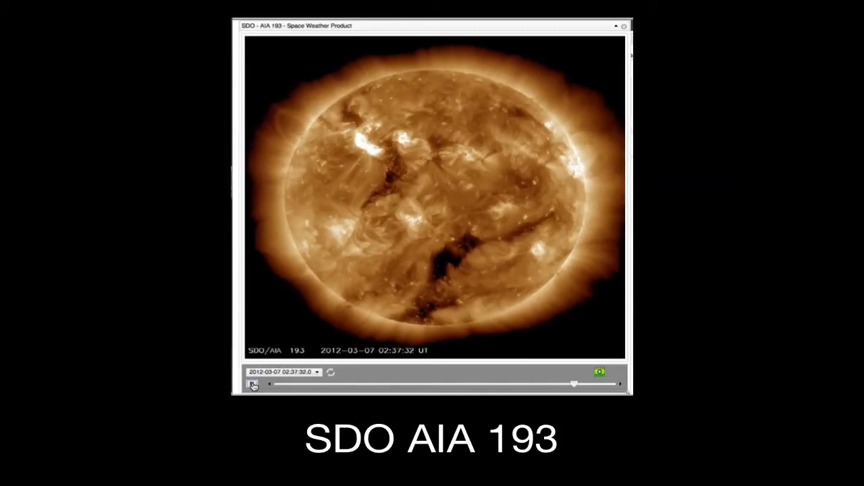
{"action": "left_click_drag", "start_coordinate": [573, 383], "coordinate": [445, 384]}
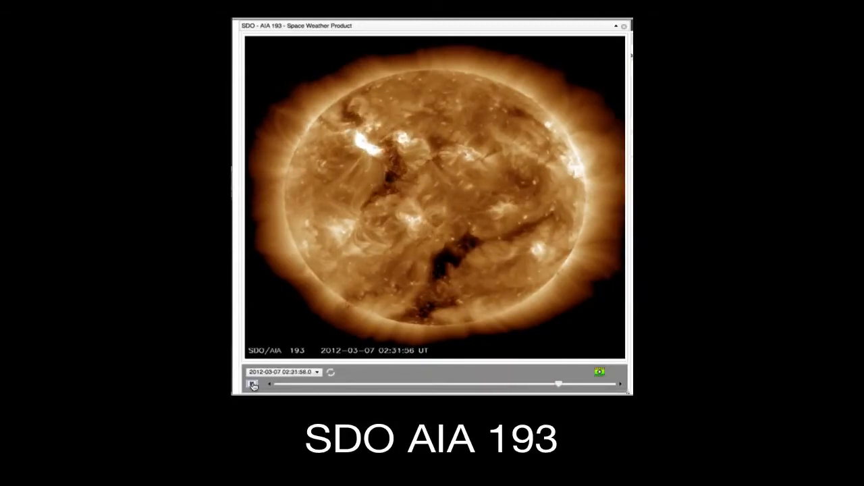
{"action": "left_click_drag", "start_coordinate": [562, 384], "coordinate": [468, 384]}
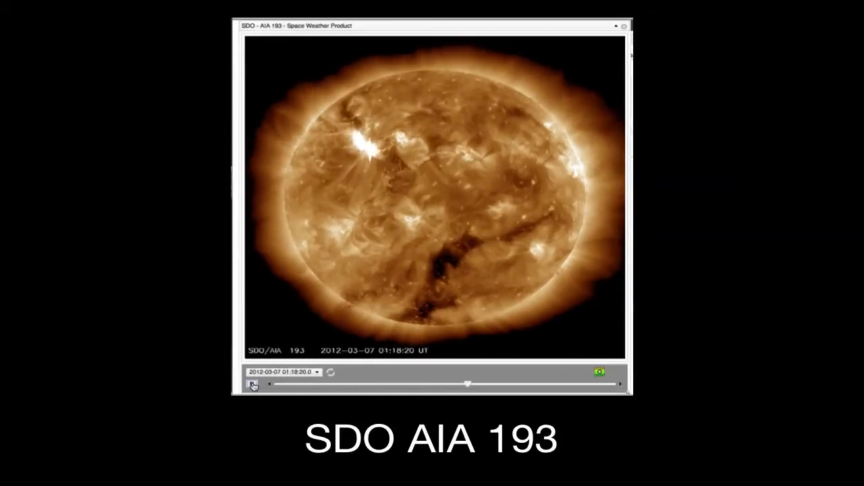
{"action": "left_click", "coordinate": [253, 384]}
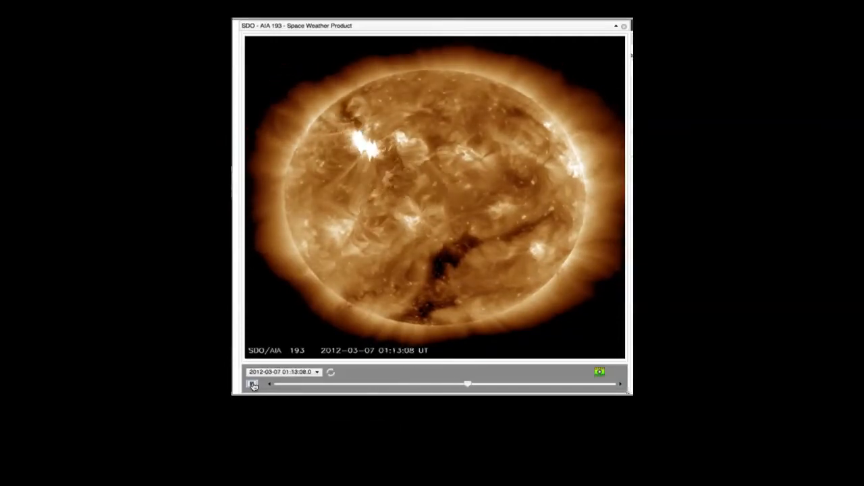
- Scrub the AIA 193 slider from 02:37 UT to pre-flare, then to the 02:31 flare
{"action": "left_click_drag", "start_coordinate": [468, 383], "coordinate": [574, 383]}
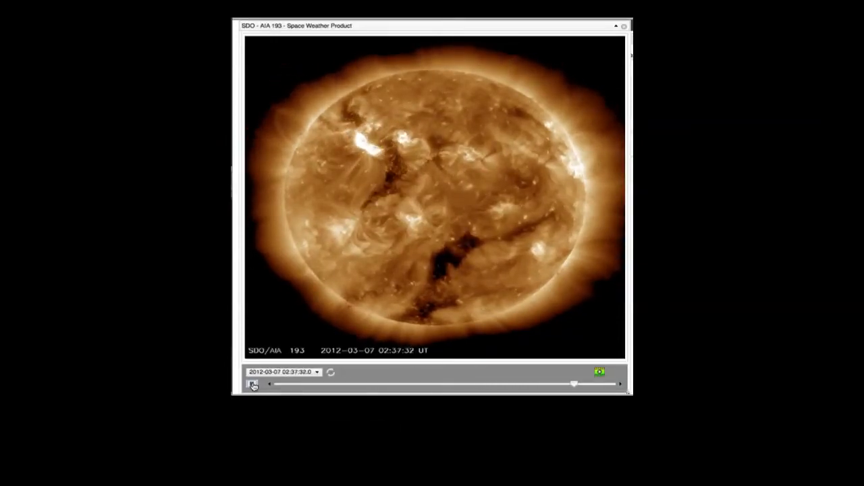
{"action": "left_click_drag", "start_coordinate": [573, 384], "coordinate": [346, 384]}
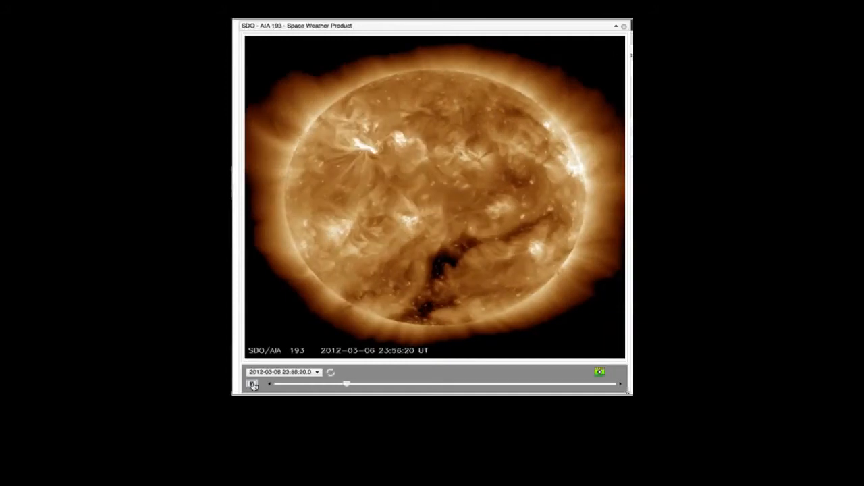
{"action": "left_click_drag", "start_coordinate": [347, 384], "coordinate": [445, 383]}
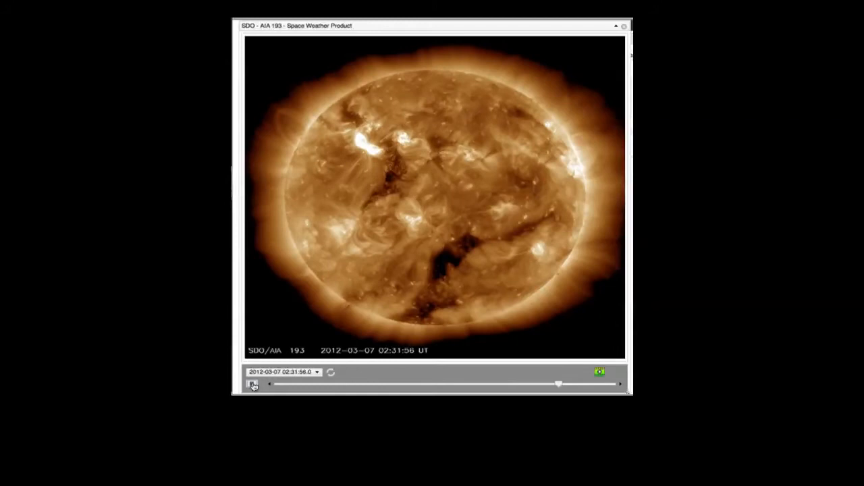
- Toggle AIA 193 playback and scrub to the 02:41 and 02:37 UT images
{"action": "left_click", "coordinate": [252, 385]}
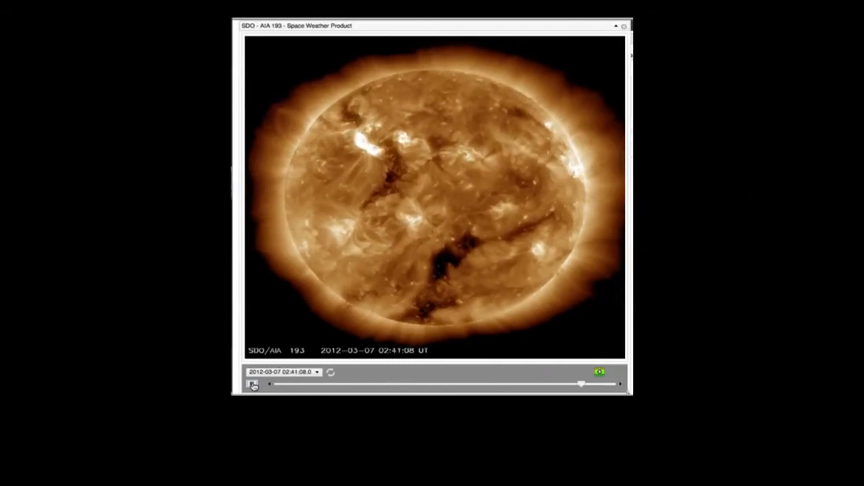
{"action": "left_click_drag", "start_coordinate": [582, 383], "coordinate": [355, 383]}
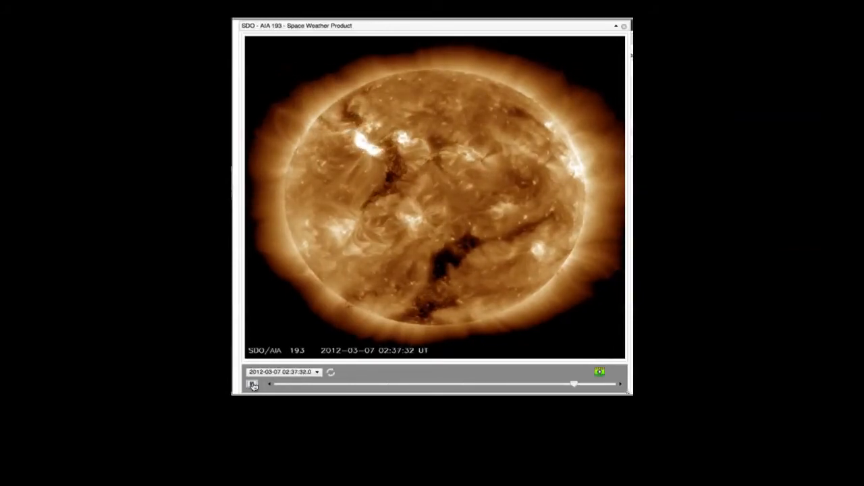
{"action": "left_click_drag", "start_coordinate": [574, 383], "coordinate": [347, 383]}
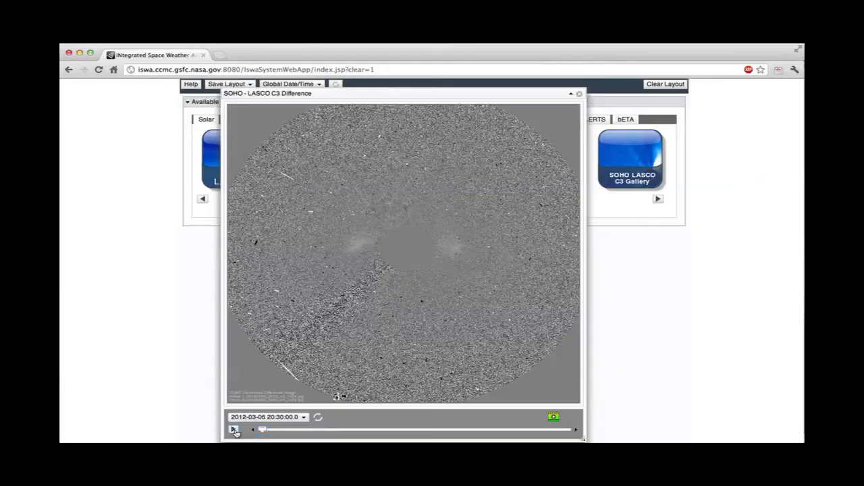
- Toggle the LASCO C3 Difference animation and drag back to an early pre-eruption frame
{"action": "left_click", "coordinate": [233, 430]}
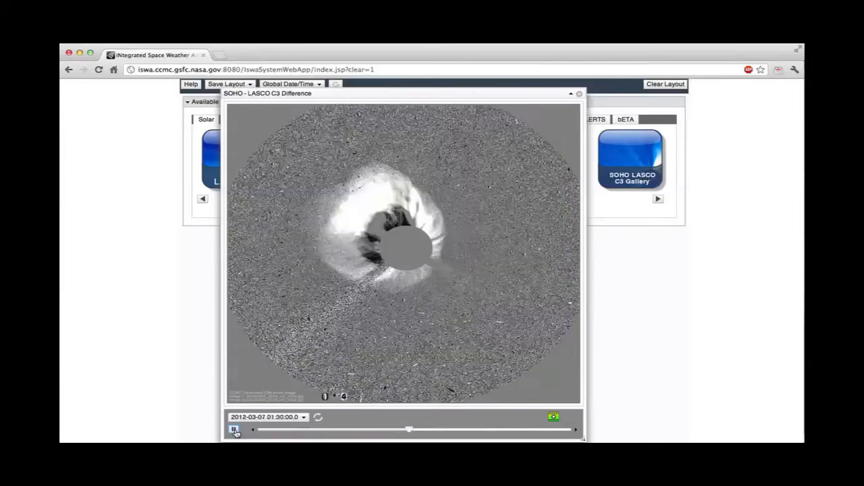
{"action": "left_click", "coordinate": [233, 430]}
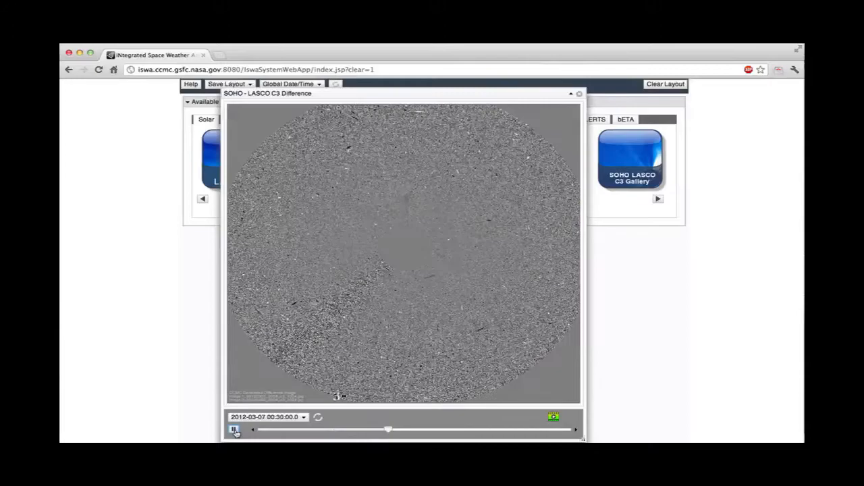
{"action": "left_click", "coordinate": [234, 430]}
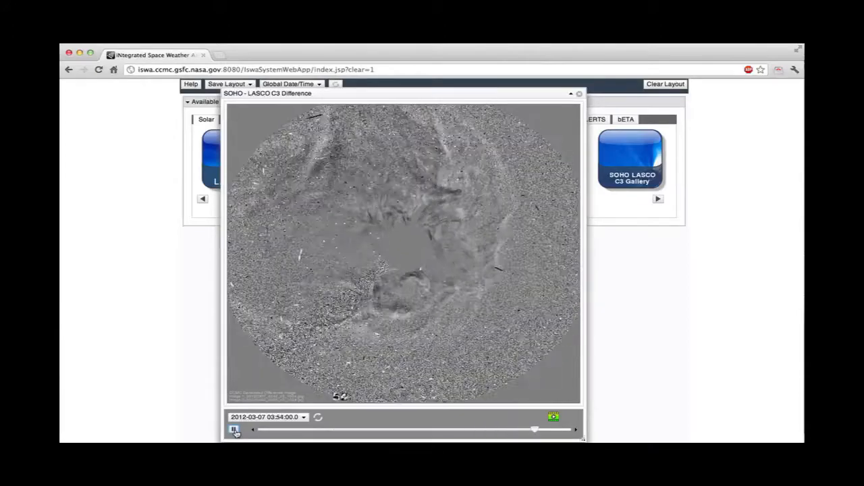
{"action": "left_click_drag", "start_coordinate": [534, 429], "coordinate": [357, 429]}
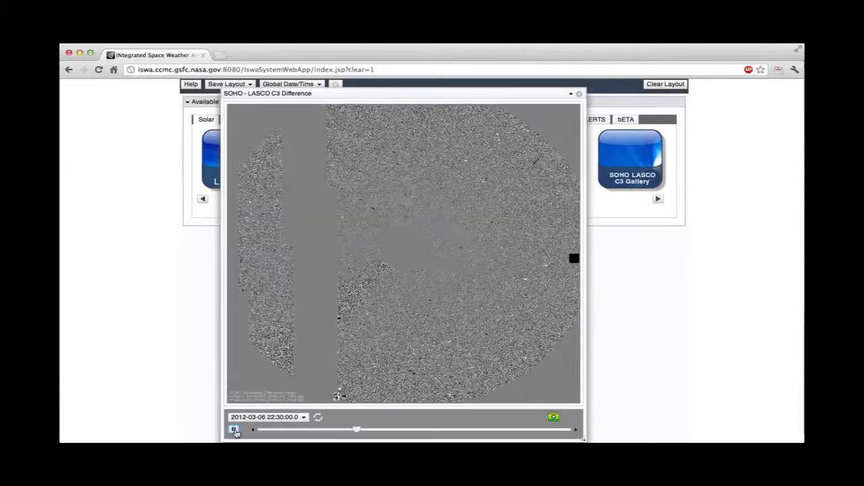